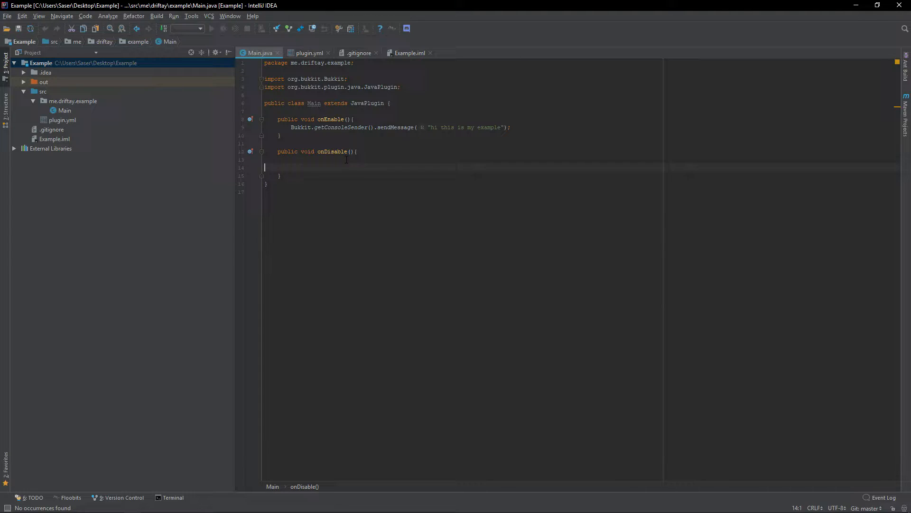
- Create a Java class named test in me.driftay.example and add the new file to Git
{"action": "left_click", "coordinate": [73, 101]}
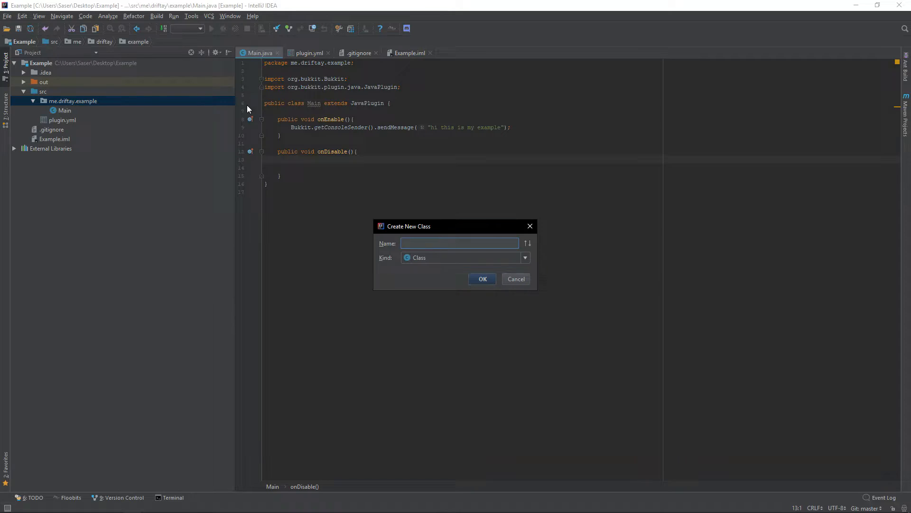
{"action": "left_click", "coordinate": [482, 279]}
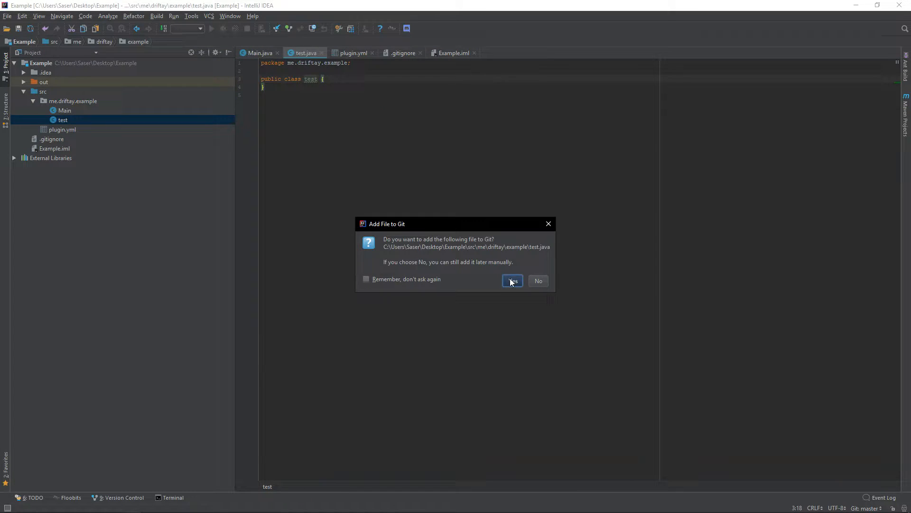
{"action": "left_click", "coordinate": [512, 280]}
{"action": "type", "text": "/*"}
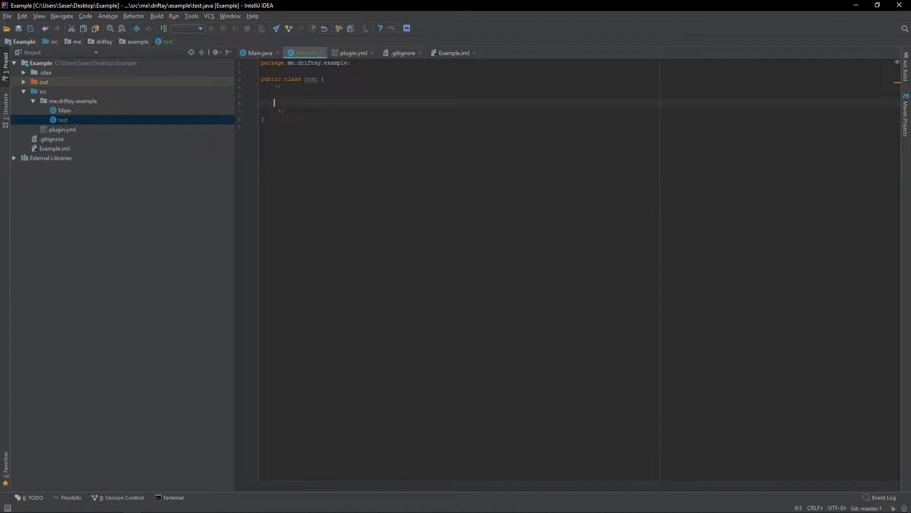
{"action": "left_click_drag", "start_coordinate": [264, 72], "coordinate": [285, 126]}
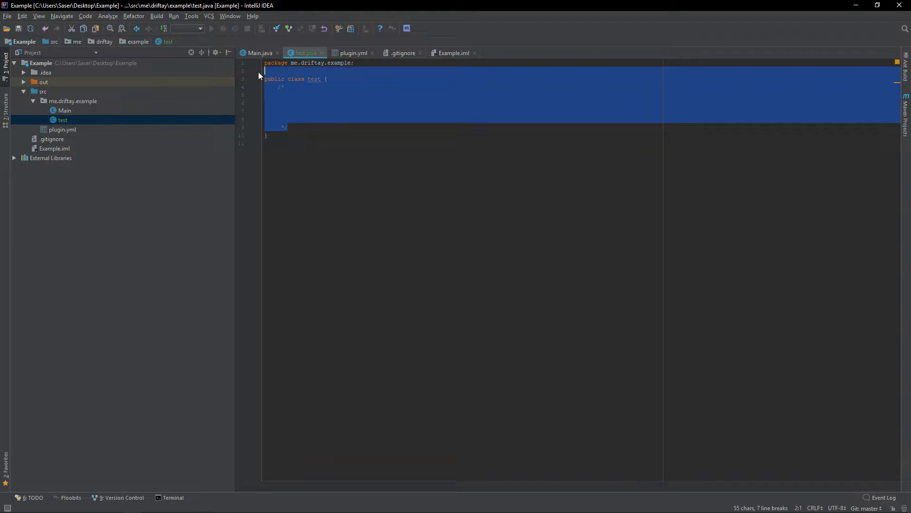
{"action": "type", "text": "exa"}
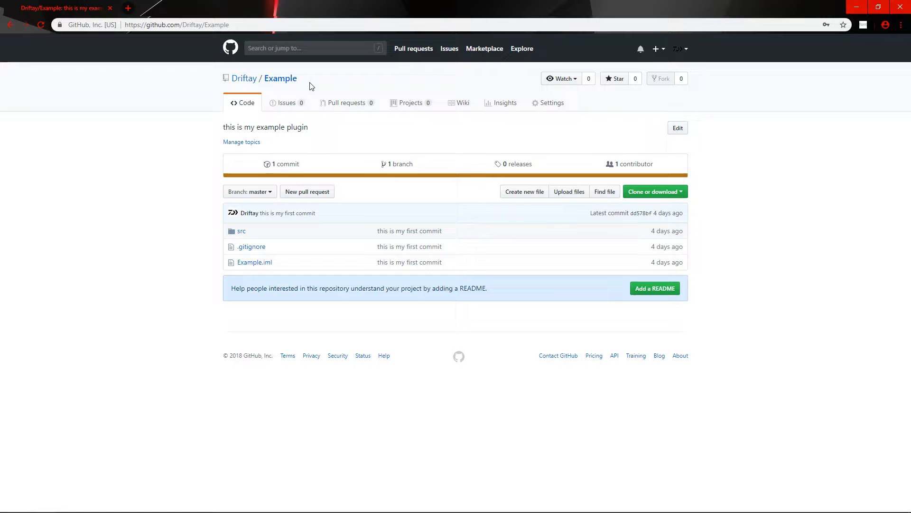
{"action": "mouse_move", "coordinate": [322, 84]}
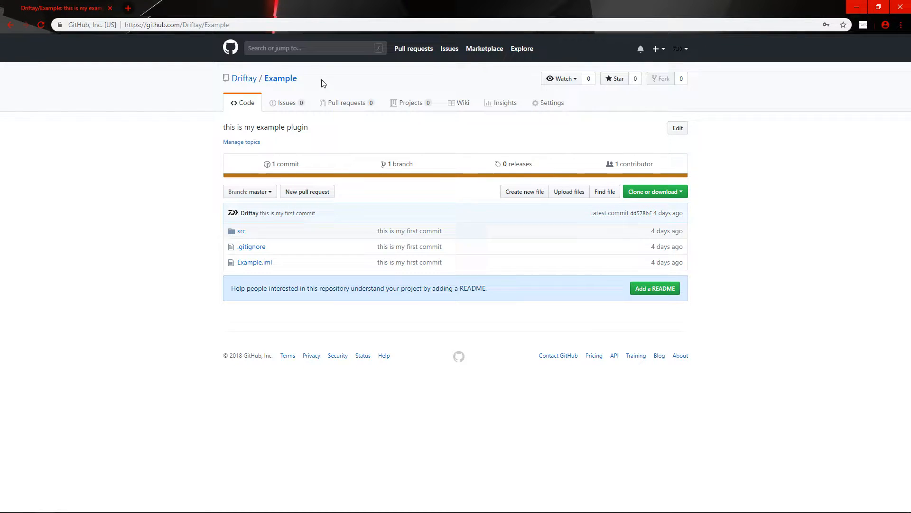
- Start a new webhook in the Example repository settings with content type application/json
{"action": "left_click", "coordinate": [552, 103]}
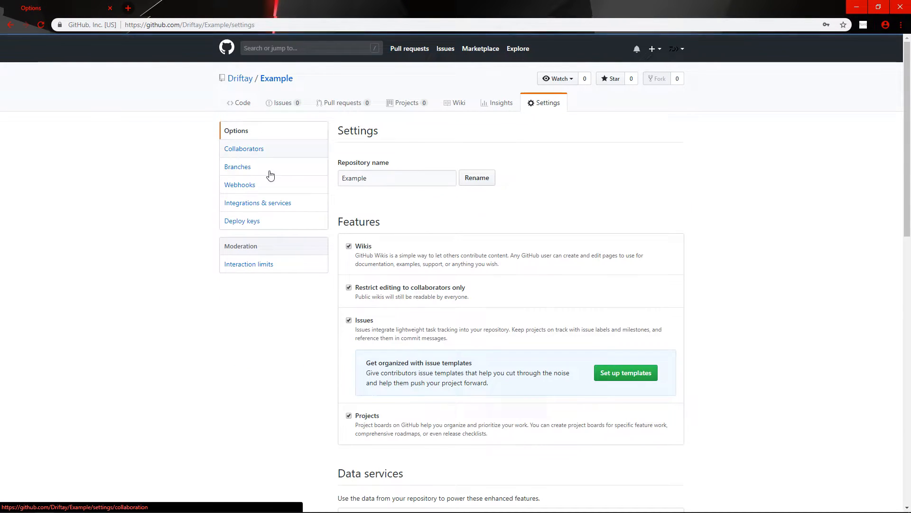
{"action": "left_click", "coordinate": [240, 184]}
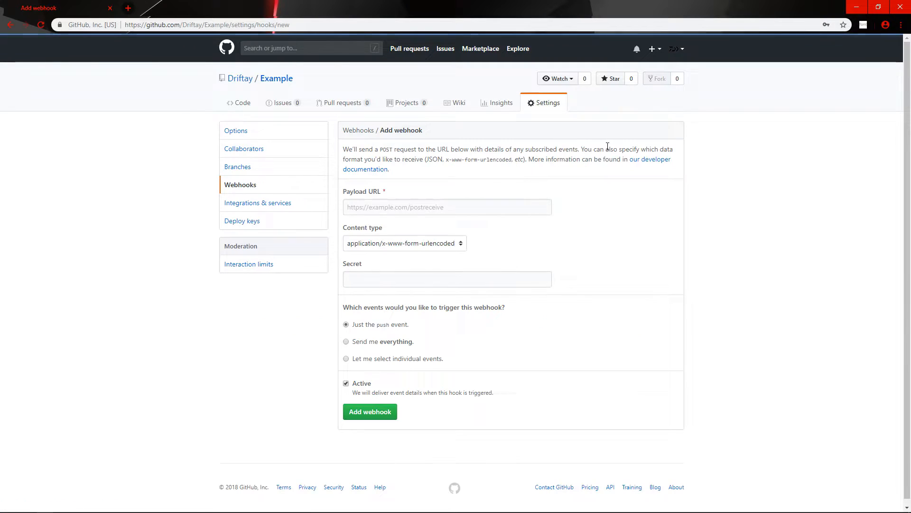
{"action": "left_click", "coordinate": [405, 243]}
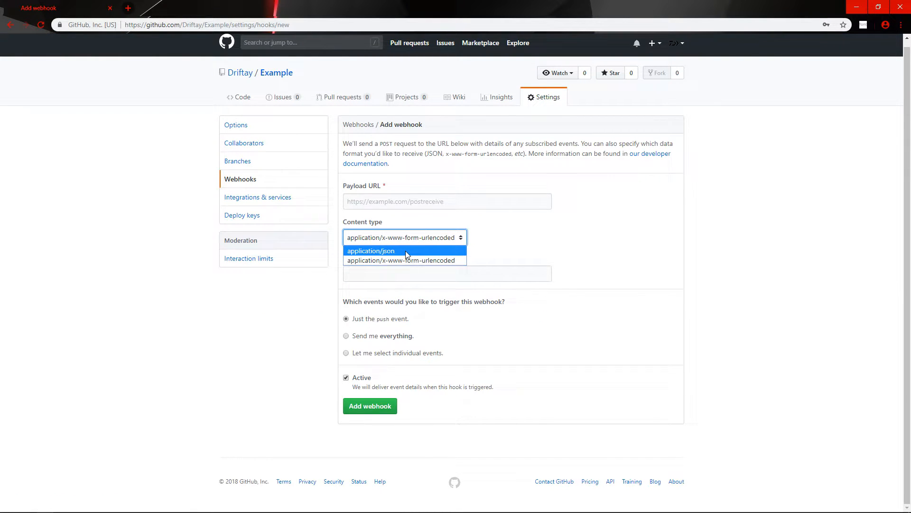
{"action": "left_click", "coordinate": [370, 251]}
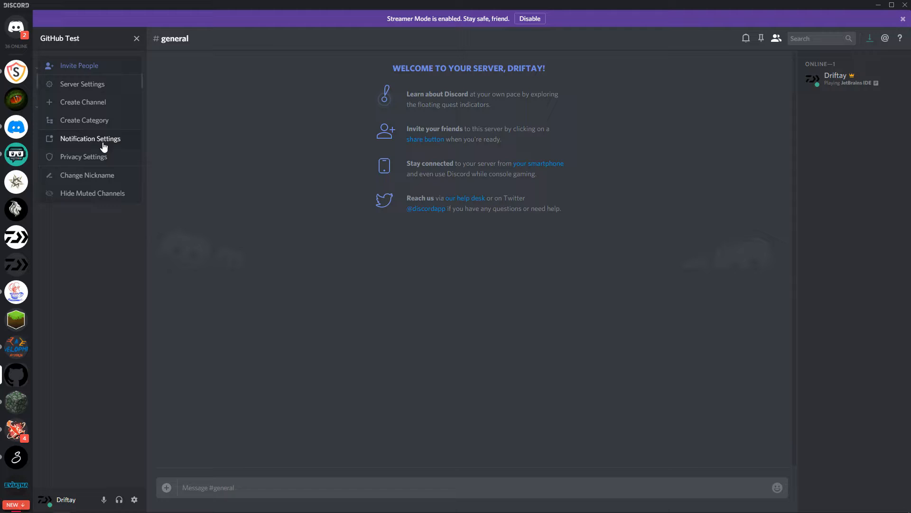
- Rename the GitHub Test server's existing webhook to GitHub and save it
{"action": "left_click", "coordinate": [80, 84]}
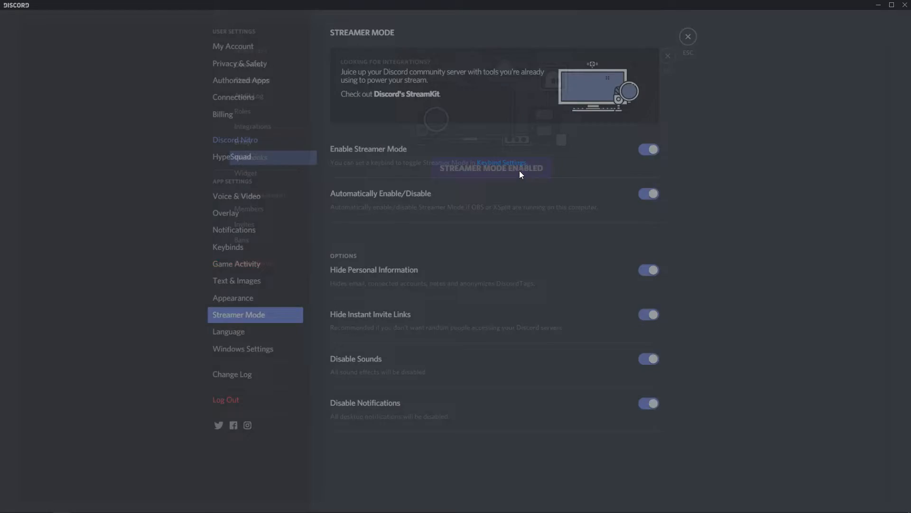
{"action": "left_click", "coordinate": [648, 150]}
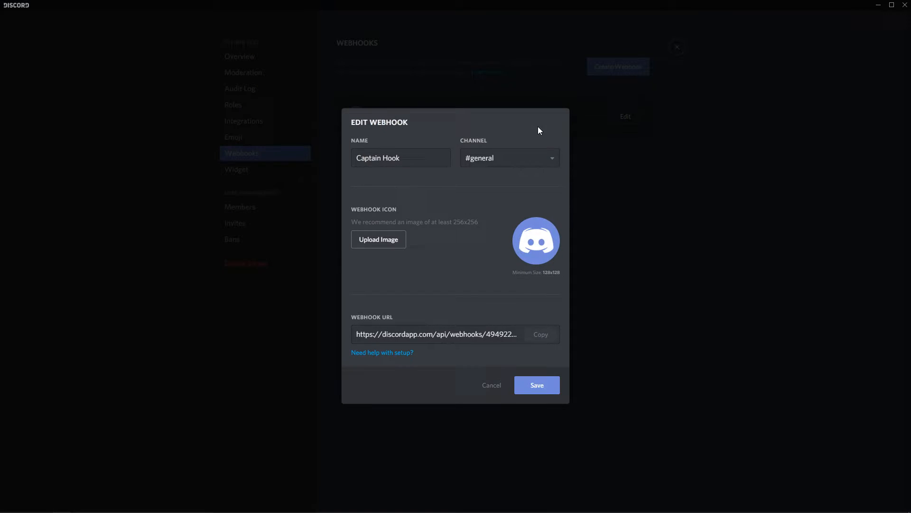
{"action": "double_click", "coordinate": [388, 158]}
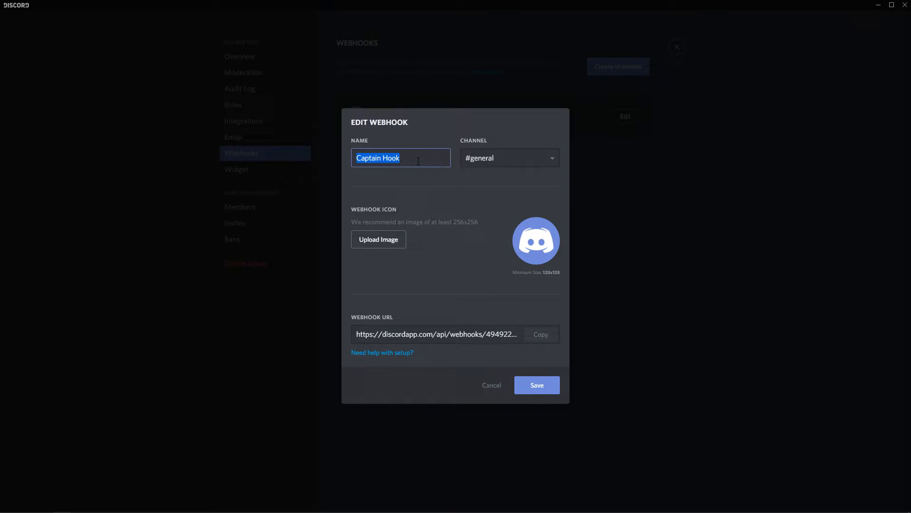
{"action": "type", "text": "GitHub"}
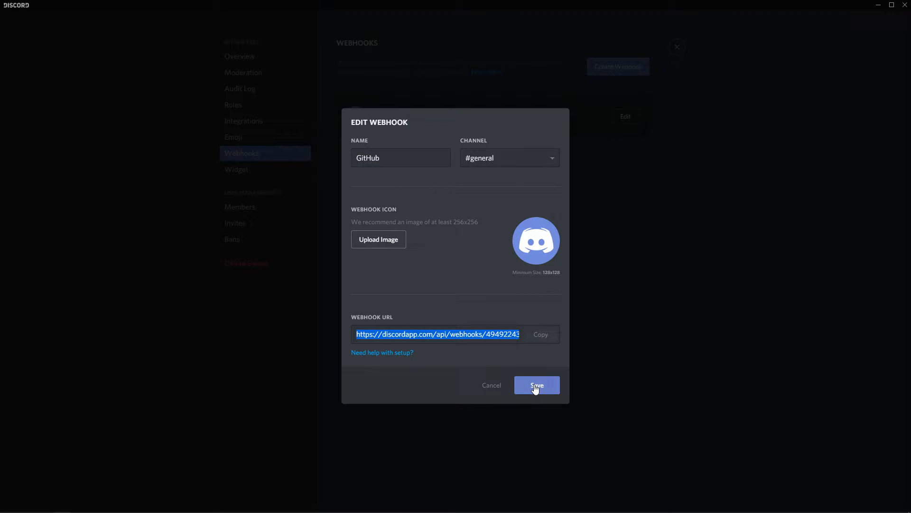
{"action": "left_click", "coordinate": [537, 385]}
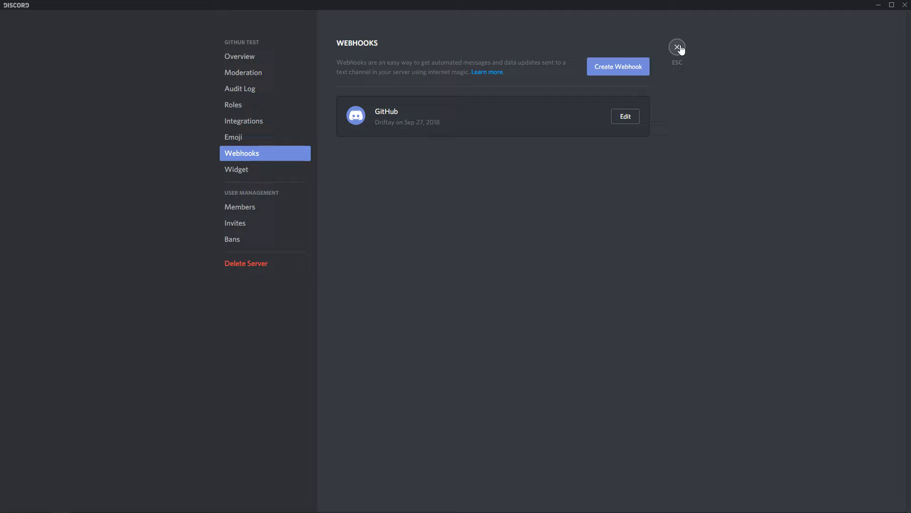
{"action": "left_click", "coordinate": [677, 48]}
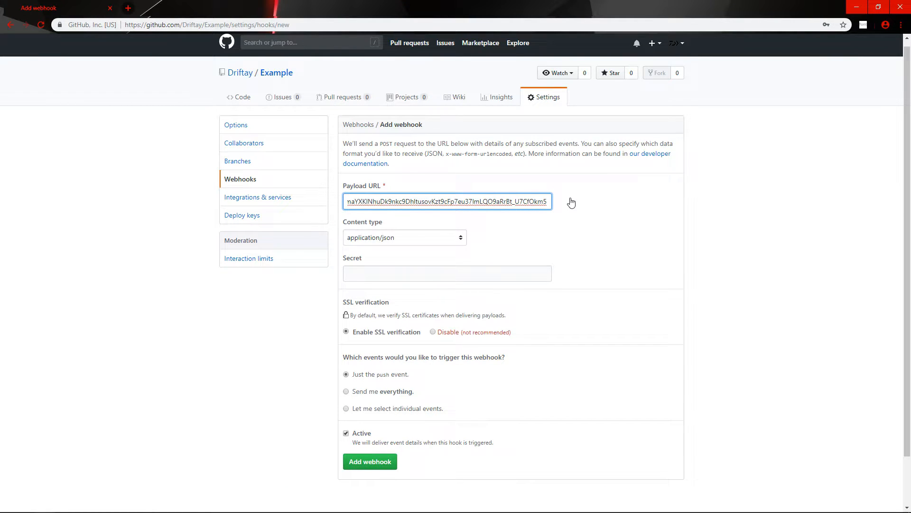
- Append /github to the pasted Discord payload URL and add the webhook
{"action": "type", "text": "/"}
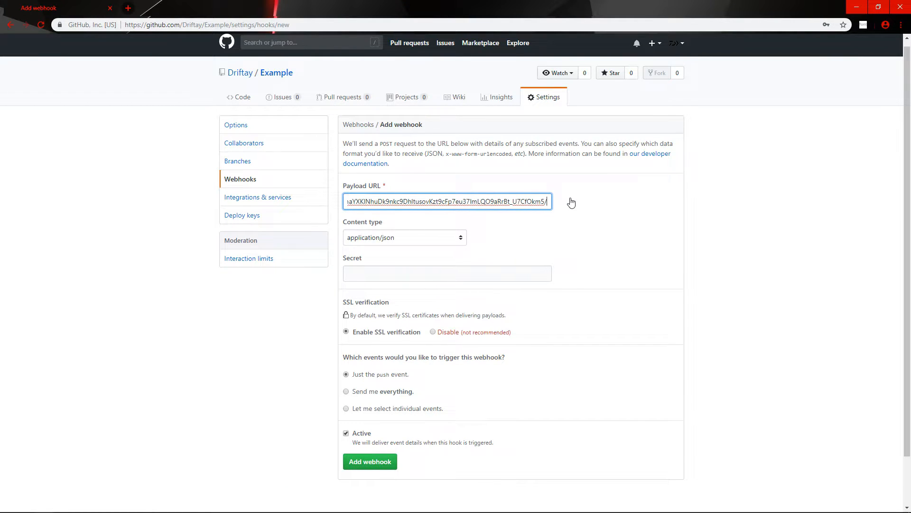
{"action": "type", "text": "github"}
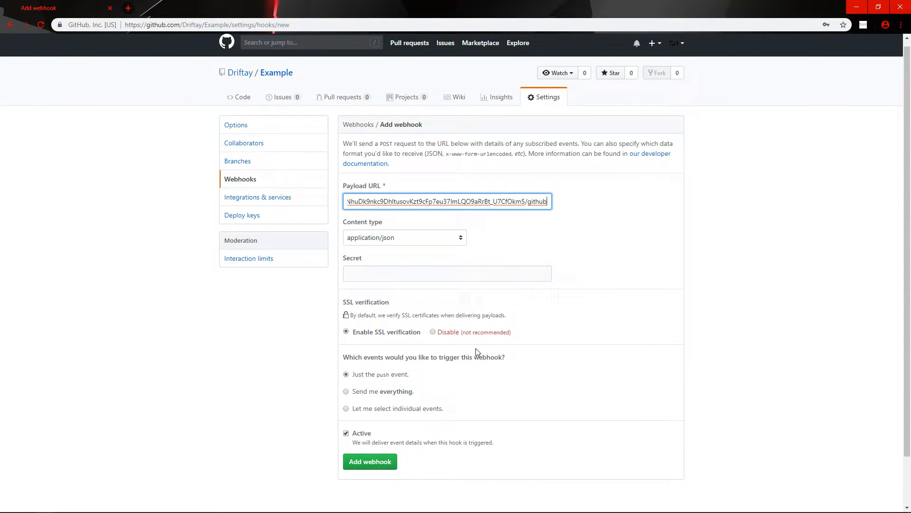
{"action": "scroll", "scroll_direction": "down", "scroll_amount": 3}
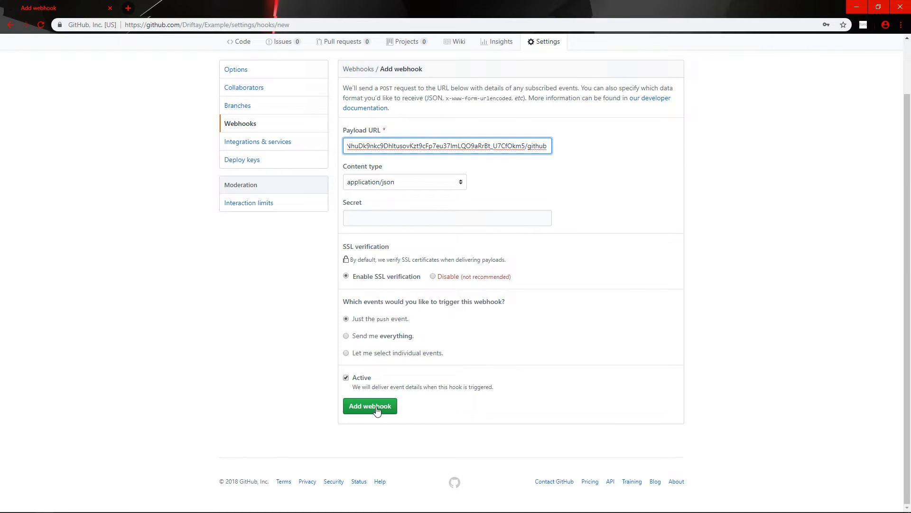
{"action": "left_click", "coordinate": [371, 406]}
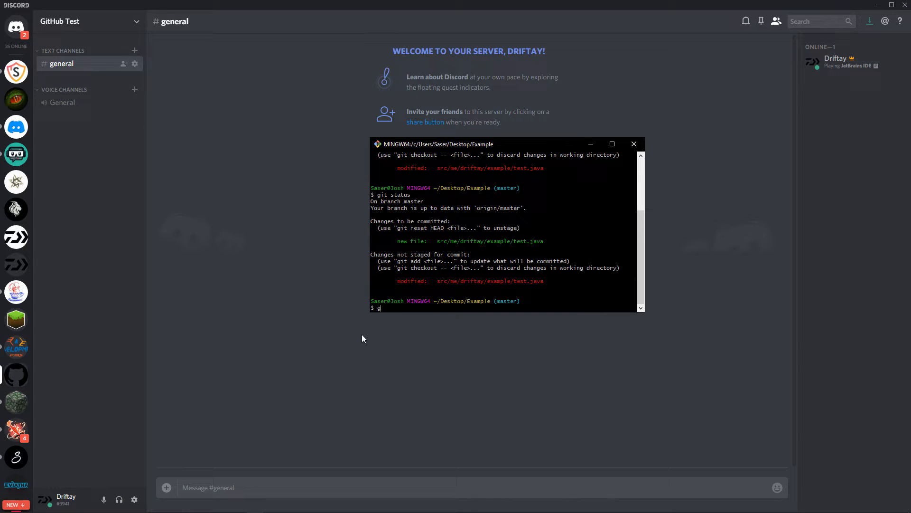
- Run git commit -m "Created WebHook" and start git push to the remote
{"action": "type", "text": "it commit -m"}
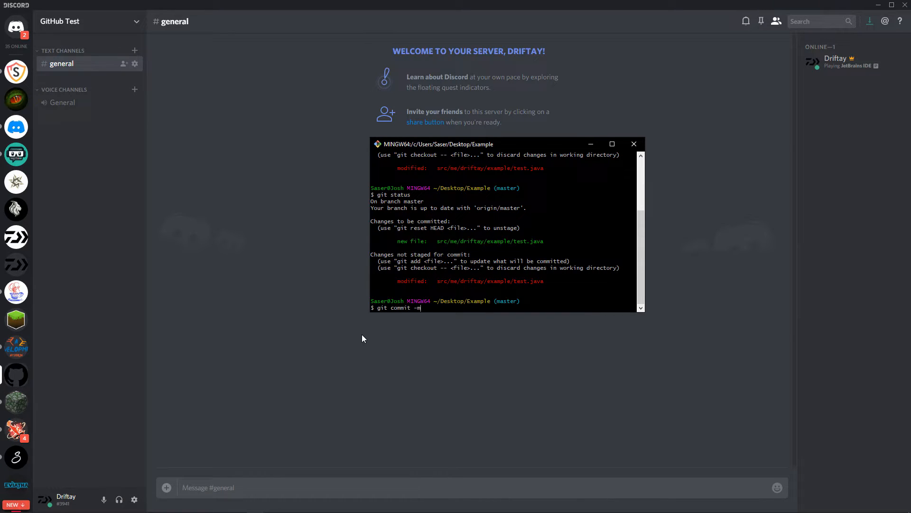
{"action": "type", "text": "\""}
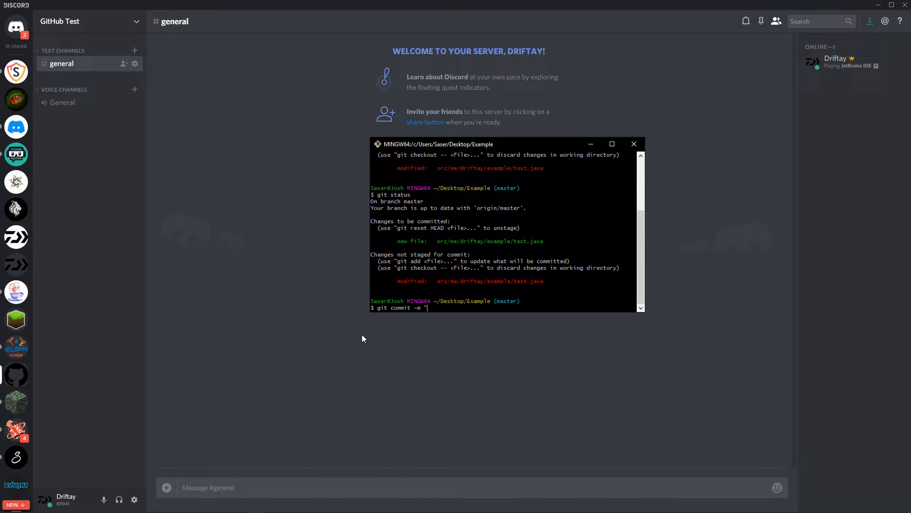
{"action": "type", "text": "Create"}
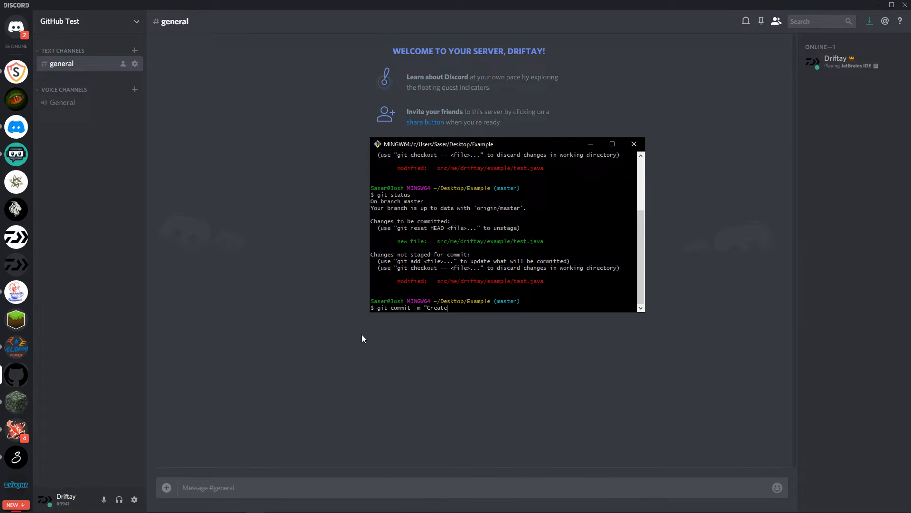
{"action": "type", "text": "d WebHook"}
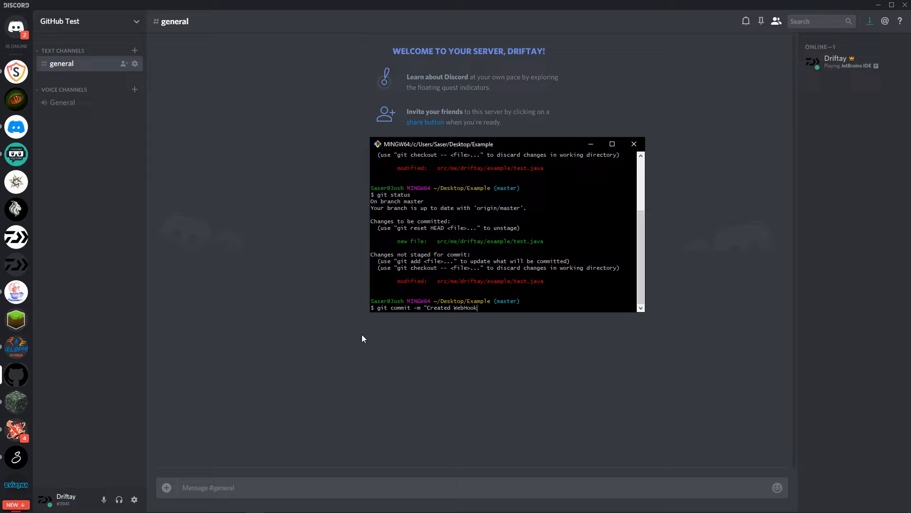
{"action": "key", "text": "Enter"}
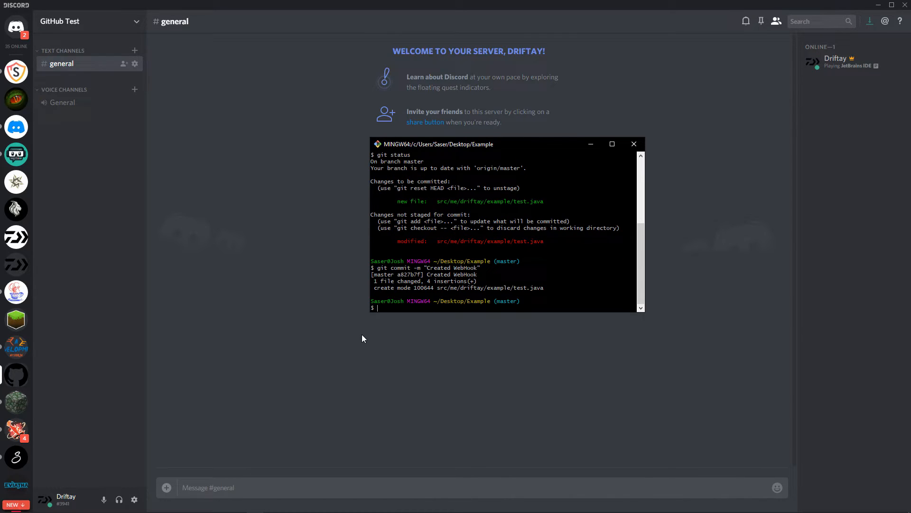
{"action": "type", "text": "git push"}
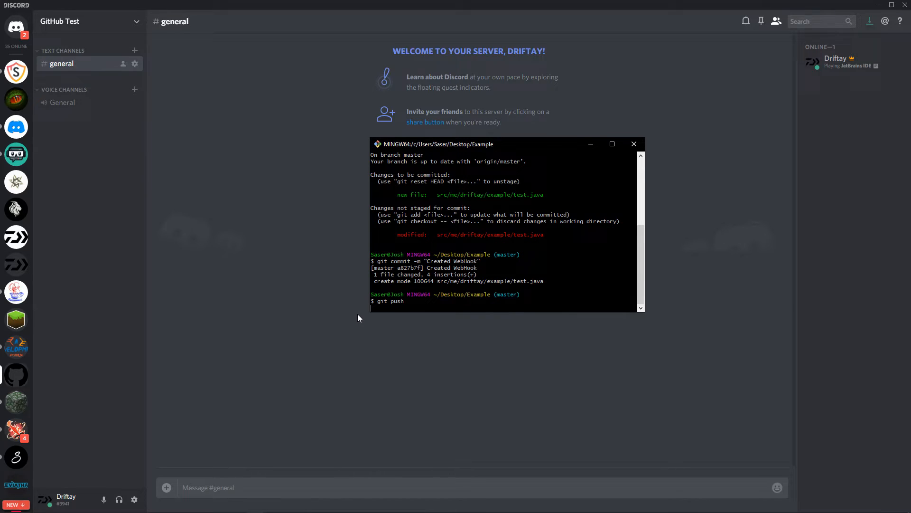
{"action": "mouse_move", "coordinate": [419, 323]}
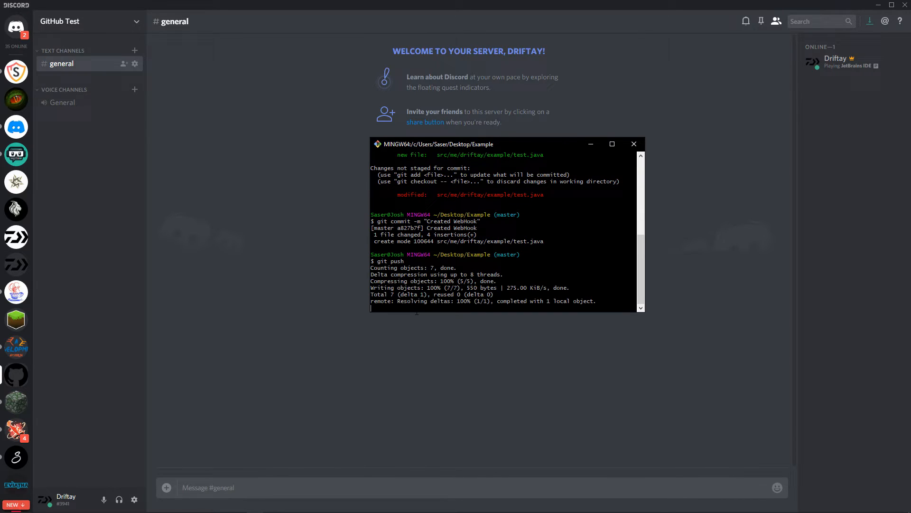
{"action": "mouse_move", "coordinate": [336, 311]}
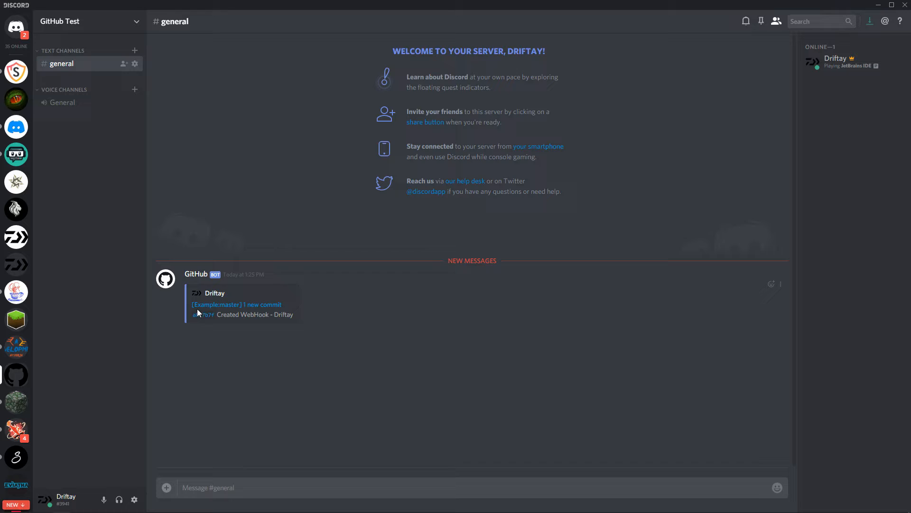
{"action": "mouse_move", "coordinate": [213, 306]}
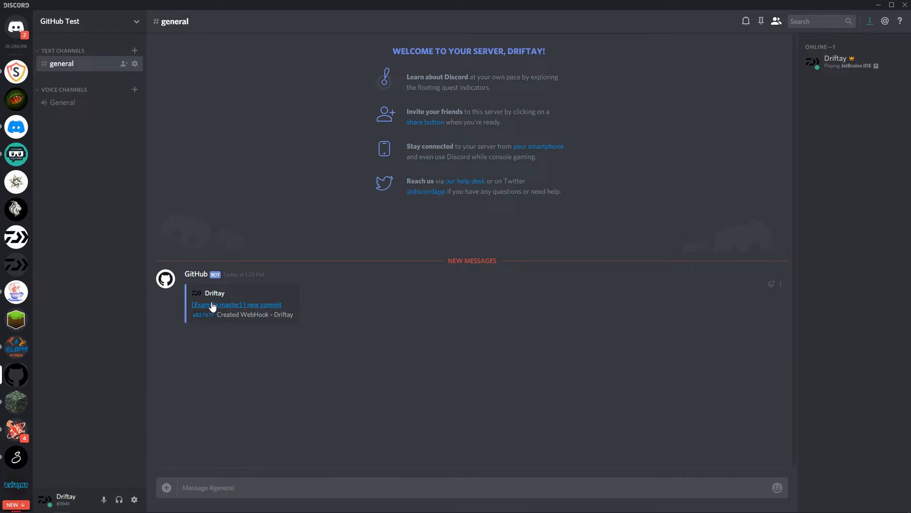
- Follow the GitHub bot's new commit link from #general and confirm Yep! in the Hold Up dialog
{"action": "left_click", "coordinate": [236, 304]}
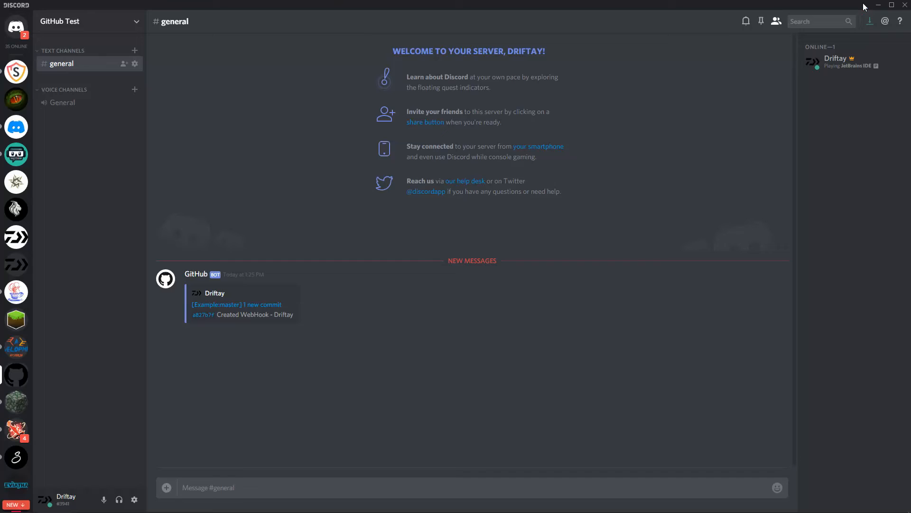
{"action": "left_click", "coordinate": [202, 314]}
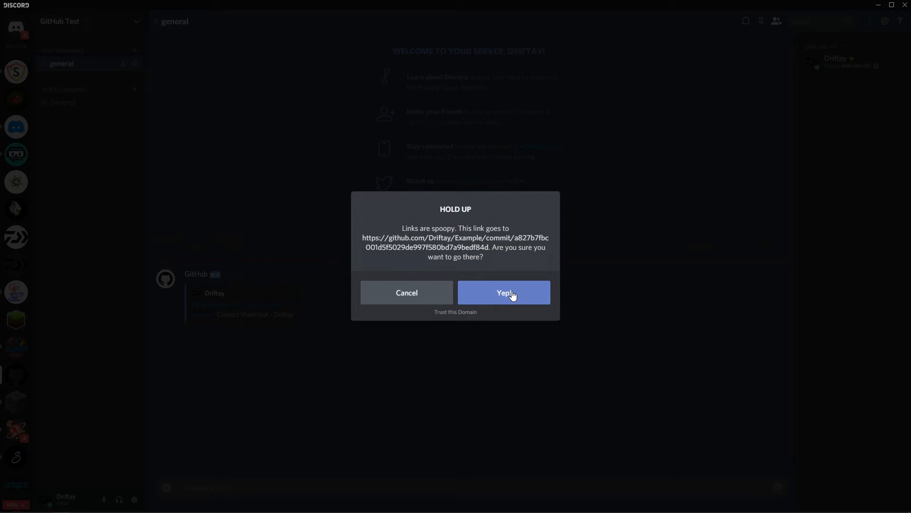
{"action": "left_click", "coordinate": [504, 292]}
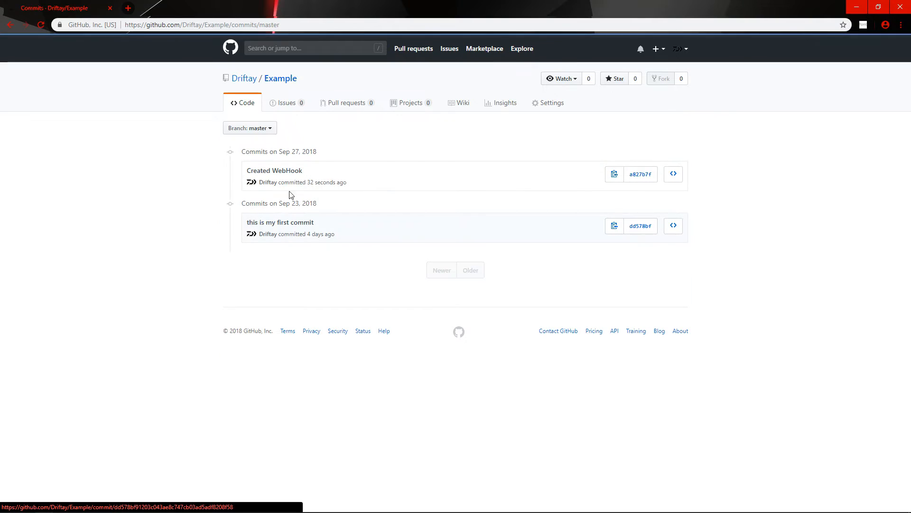
- View the Created WebHook commit's test.java diff, then return to the Example repository page
{"action": "left_click", "coordinate": [639, 175]}
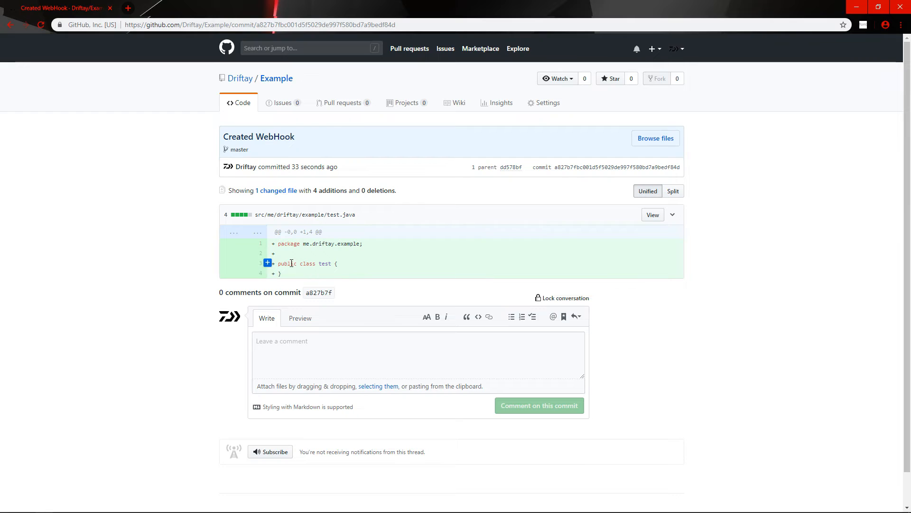
{"action": "left_click", "coordinate": [241, 102]}
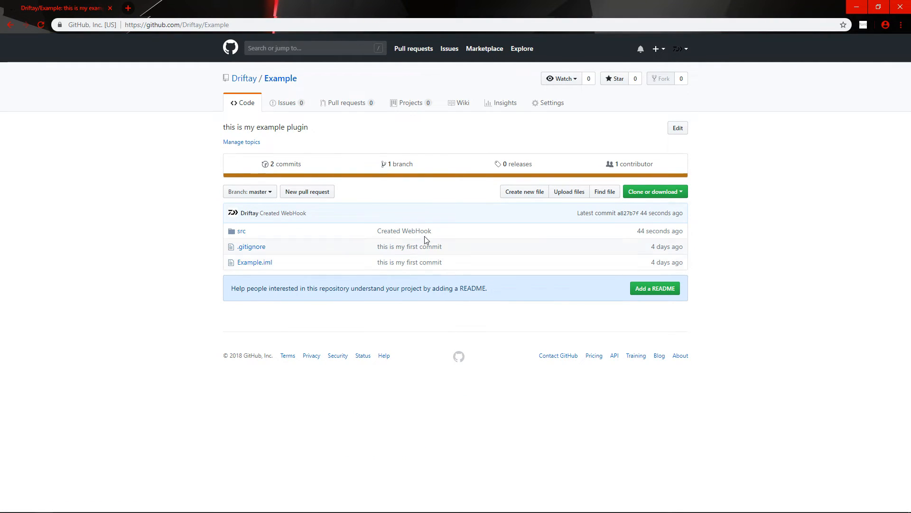
{"action": "mouse_move", "coordinate": [428, 237]}
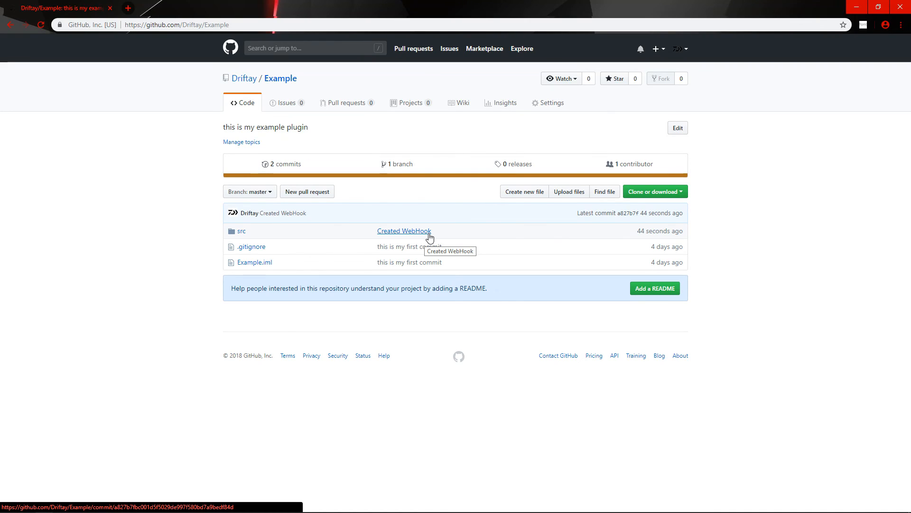
{"action": "mouse_move", "coordinate": [625, 239]}
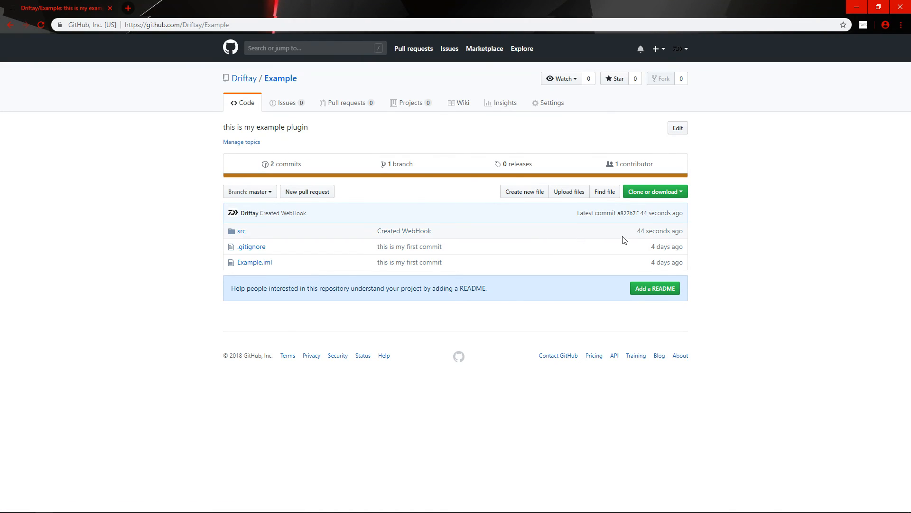